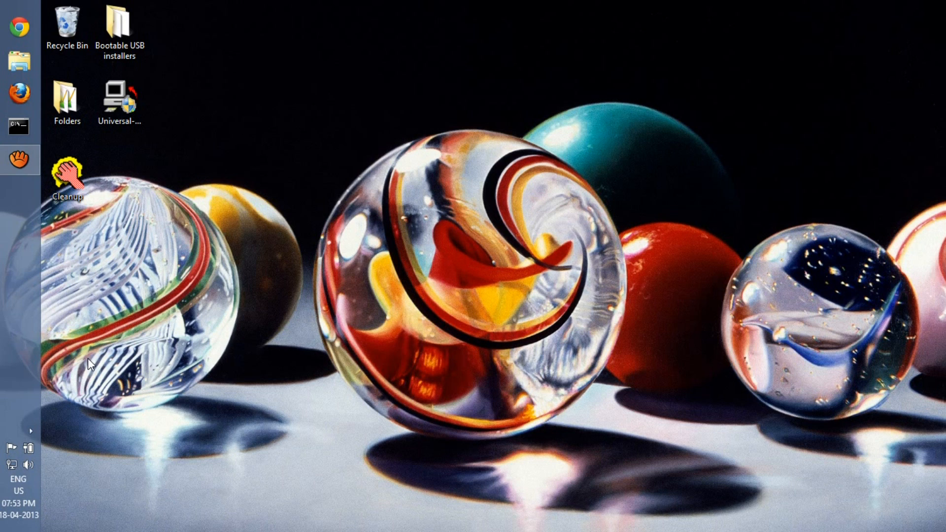
mouse_move(18, 177)
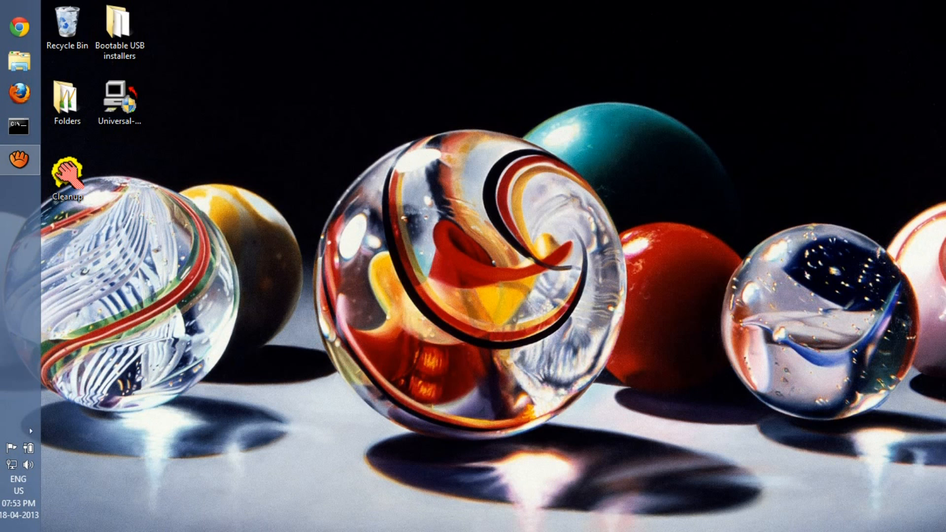
- Launch Universal USB Installer from the desktop, reposition its window, and accept the license agreement
double_click(118, 96)
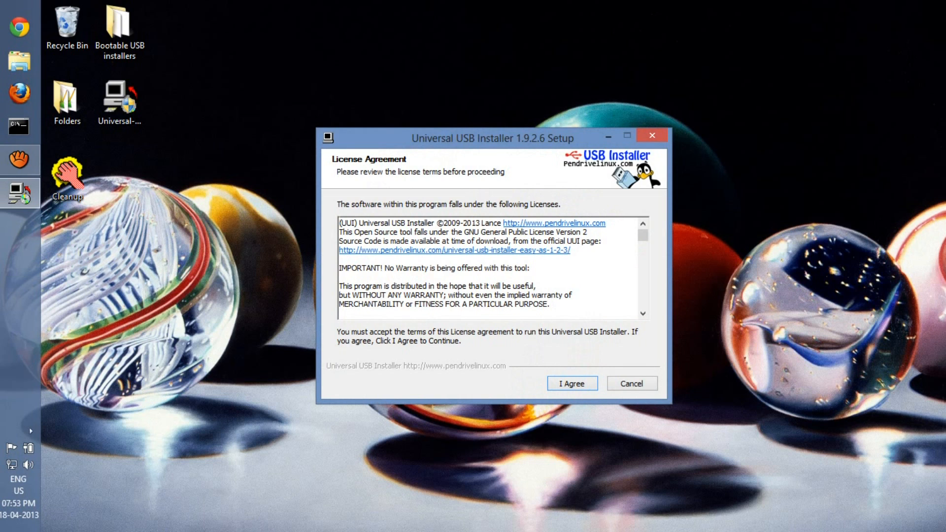
left_click_drag(491, 137, 421, 47)
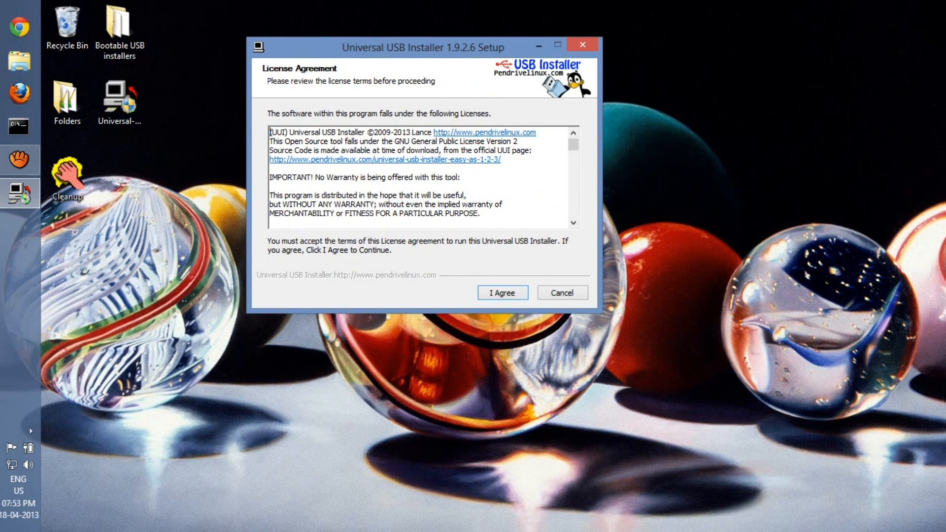
left_click(502, 293)
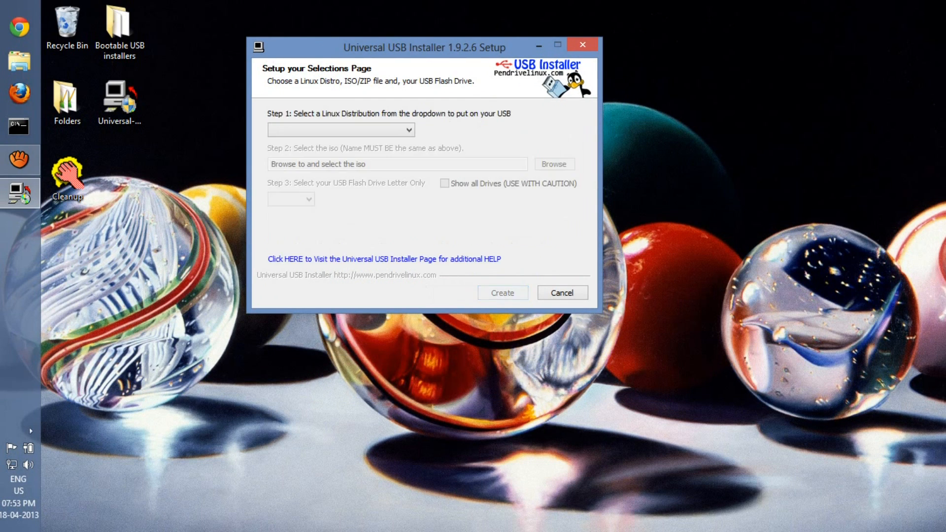
- Choose Ubuntu 13.04 Desktop as the Step 1 distribution and browse for the ISO
left_click(340, 130)
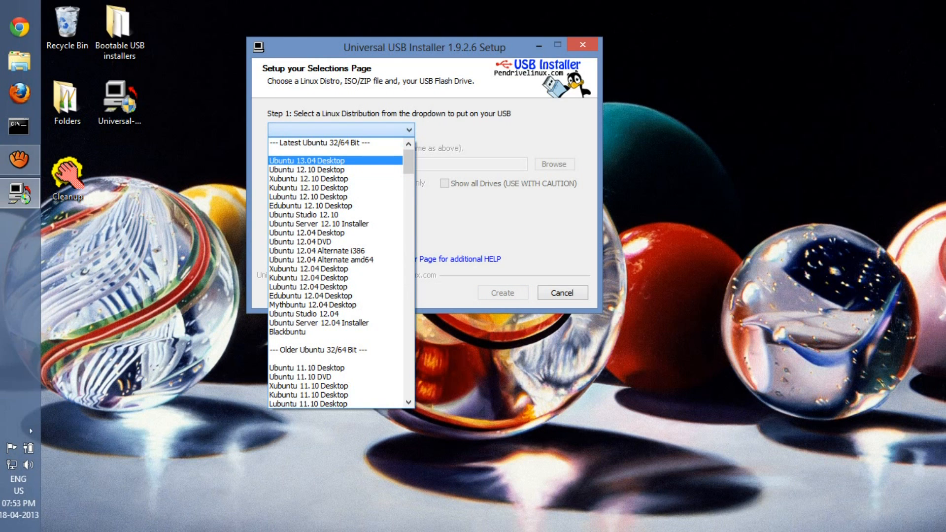
left_click(306, 160)
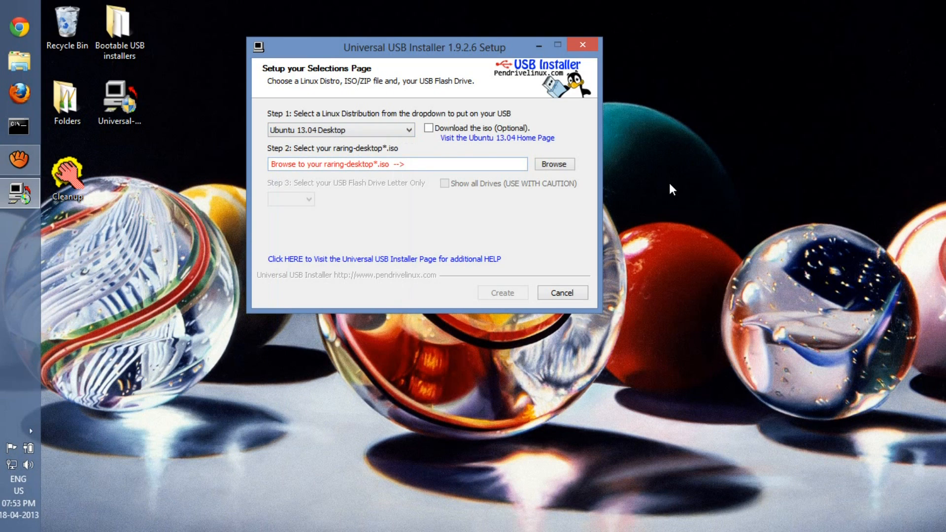
mouse_move(638, 189)
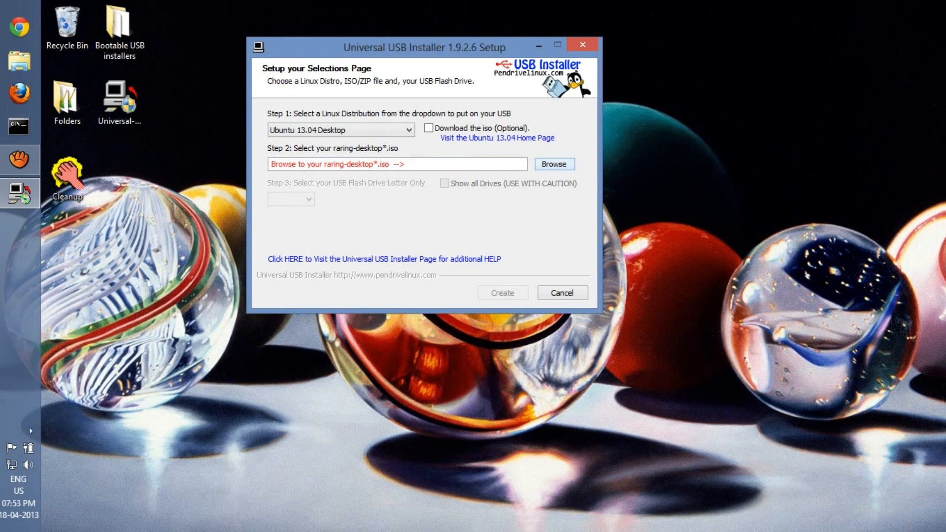
left_click(552, 163)
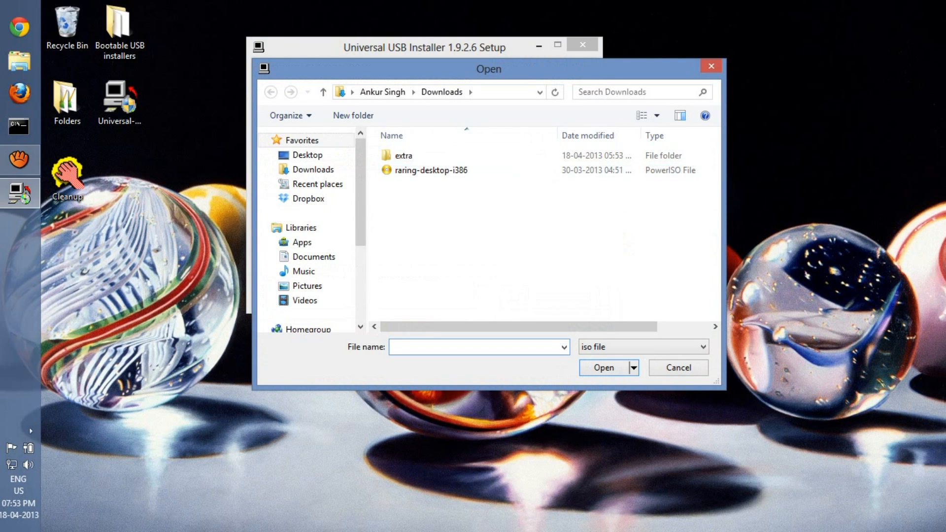
- Pick raring-desktop-i386.iso in Downloads, with 'rar' typed in the file name box
left_click(431, 170)
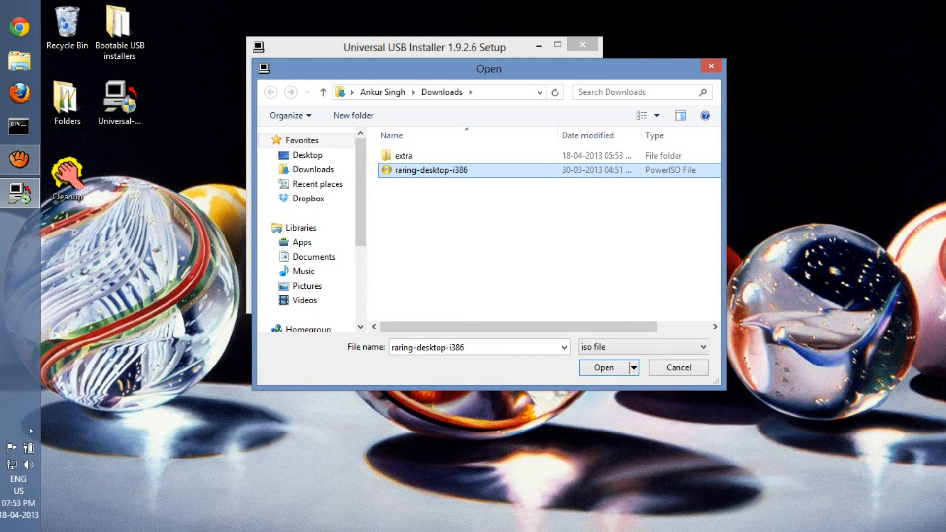
mouse_move(430, 170)
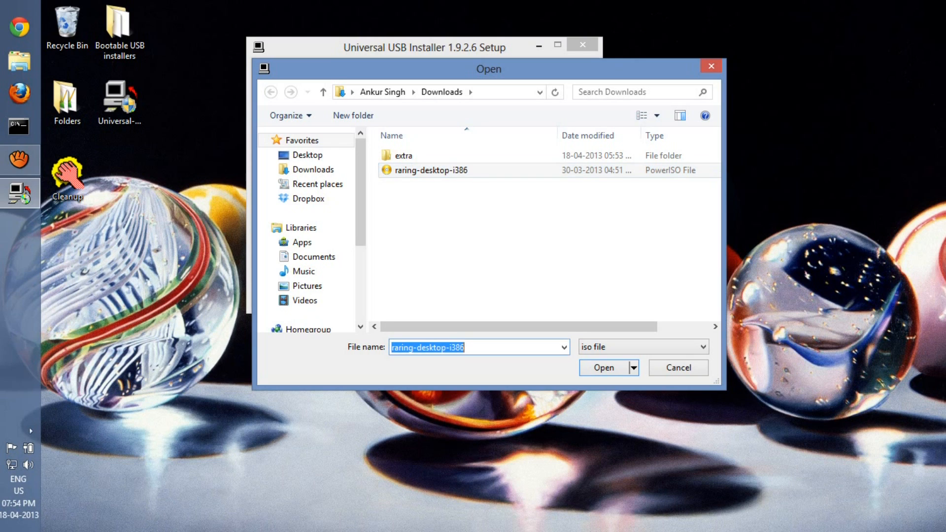
type("rar")
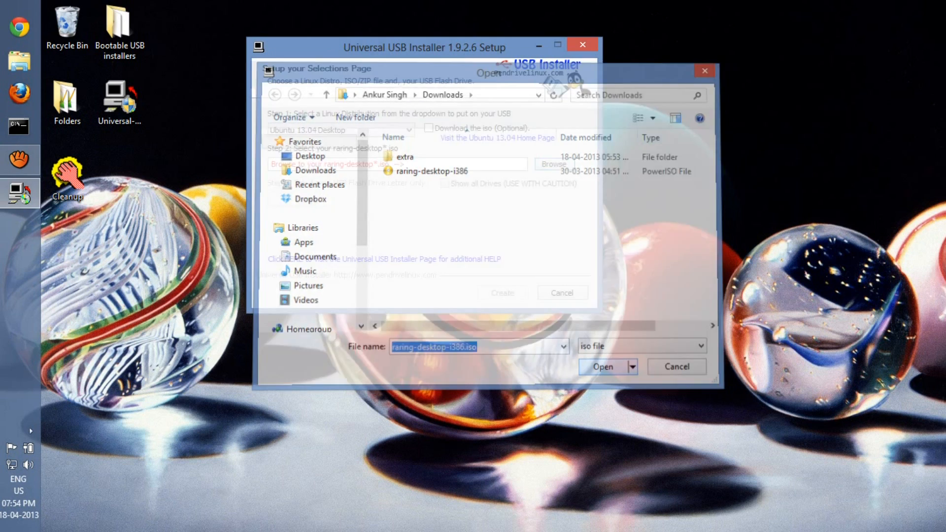
- Confirm the ISO, select drive H: as target, and confirm creating the bootable USB
left_click(602, 366)
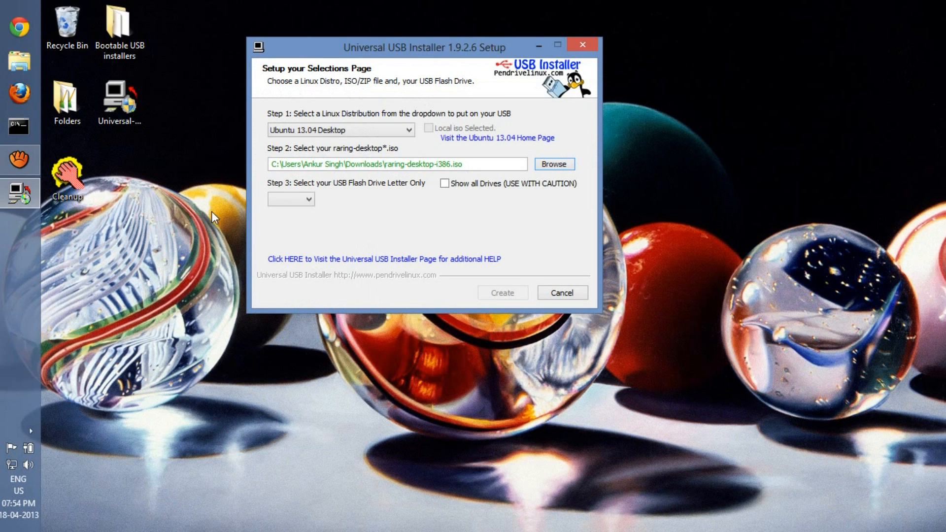
left_click(314, 198)
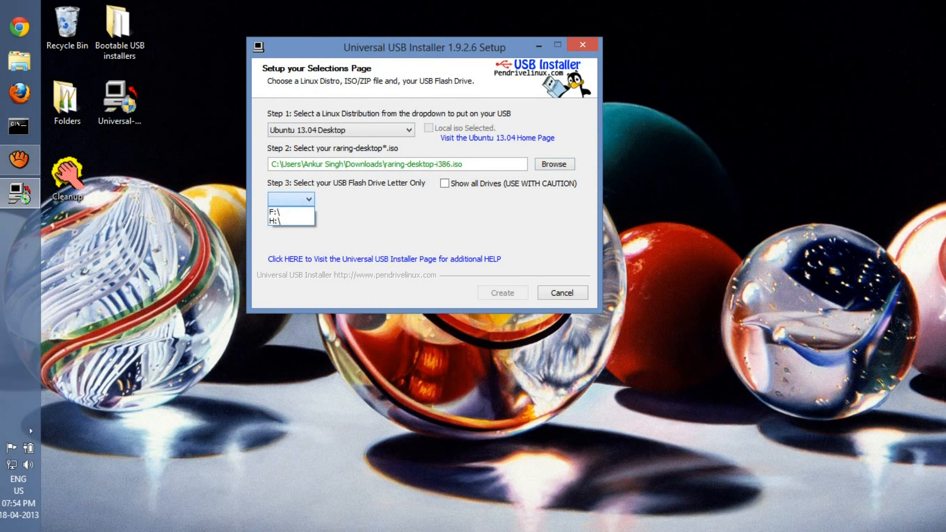
left_click(275, 222)
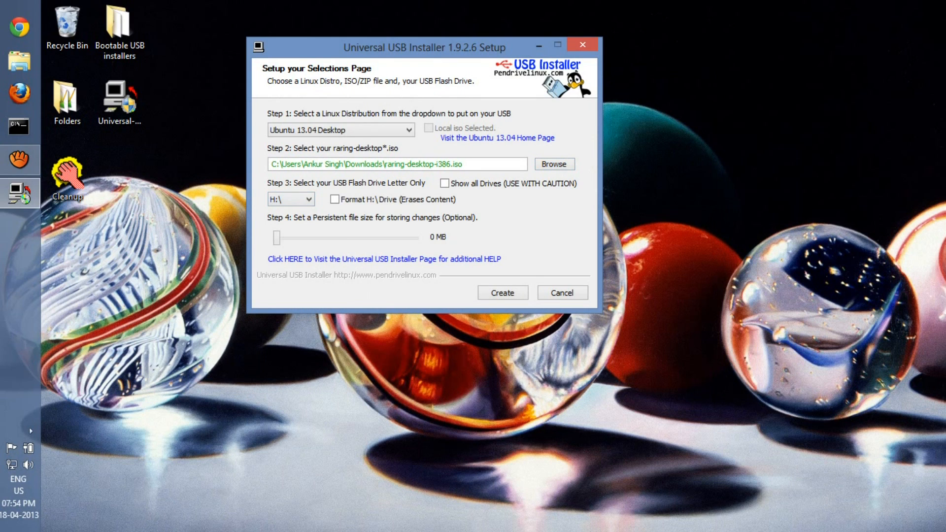
mouse_move(215, 227)
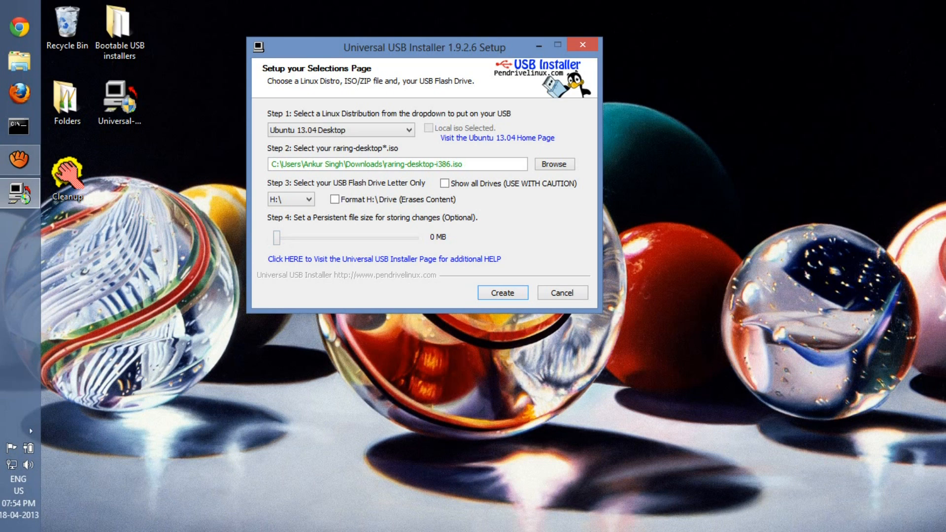
mouse_move(501, 316)
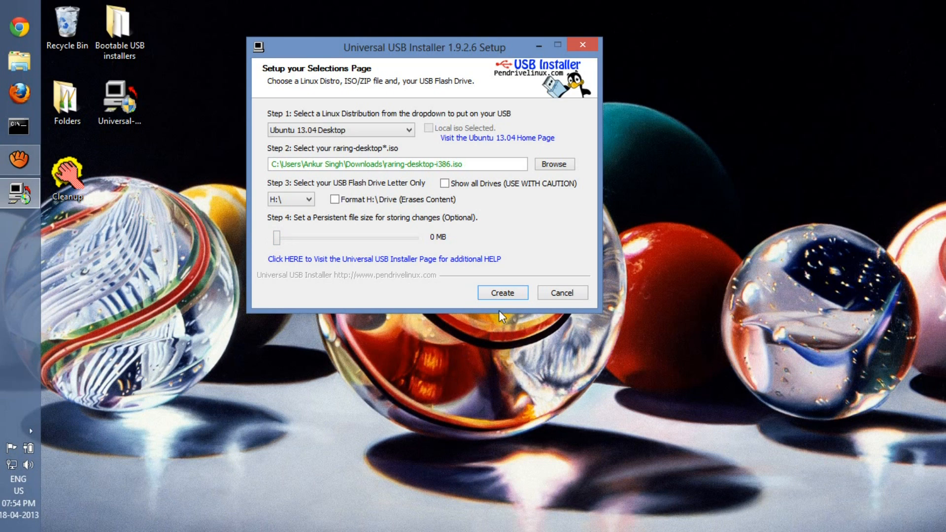
left_click(502, 293)
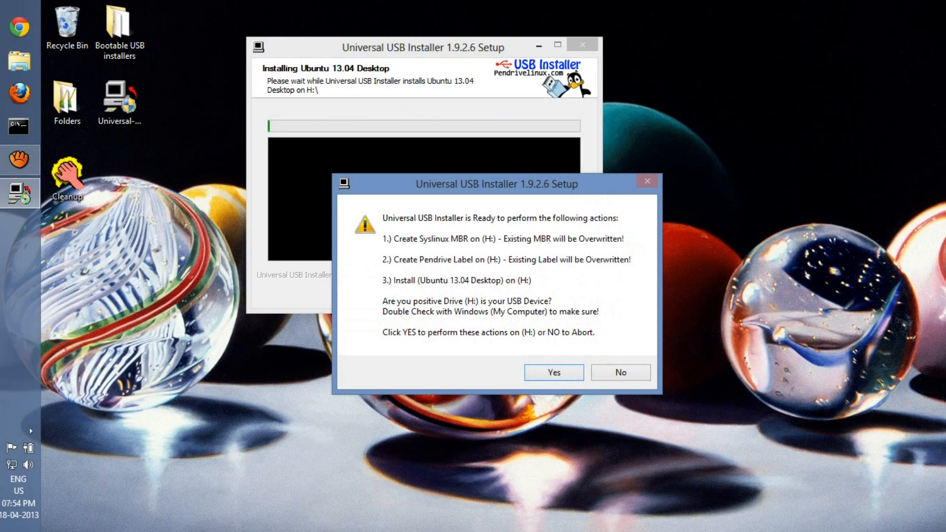
left_click(552, 373)
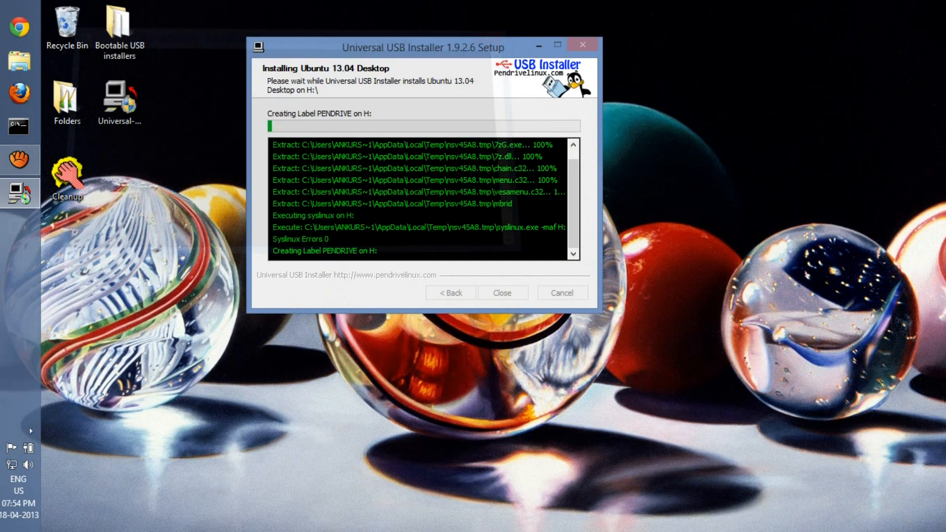